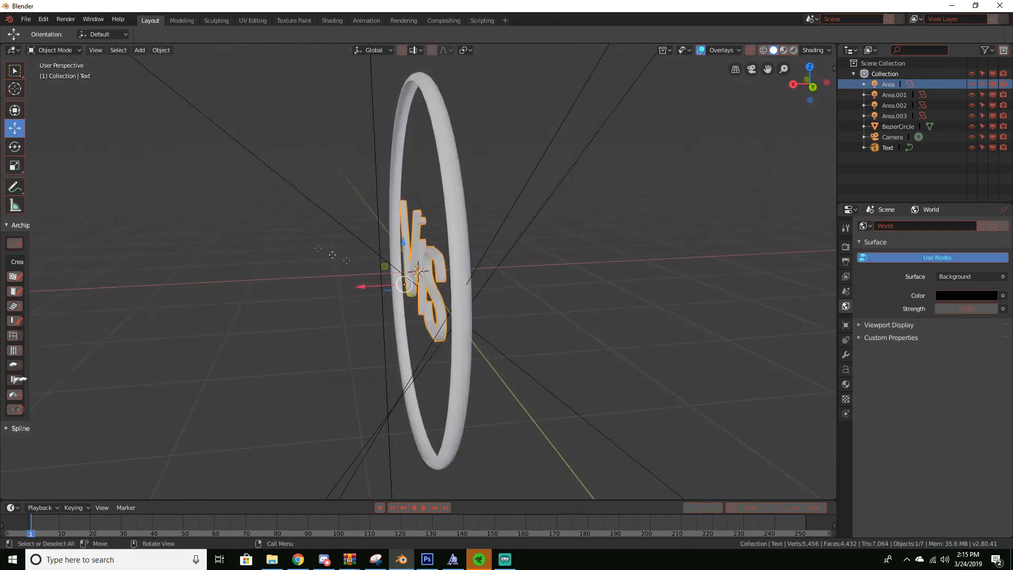
Step: Select the Vis text and the ring together and show the View Layer properties
left_click_drag(420, 271, 584, 209)
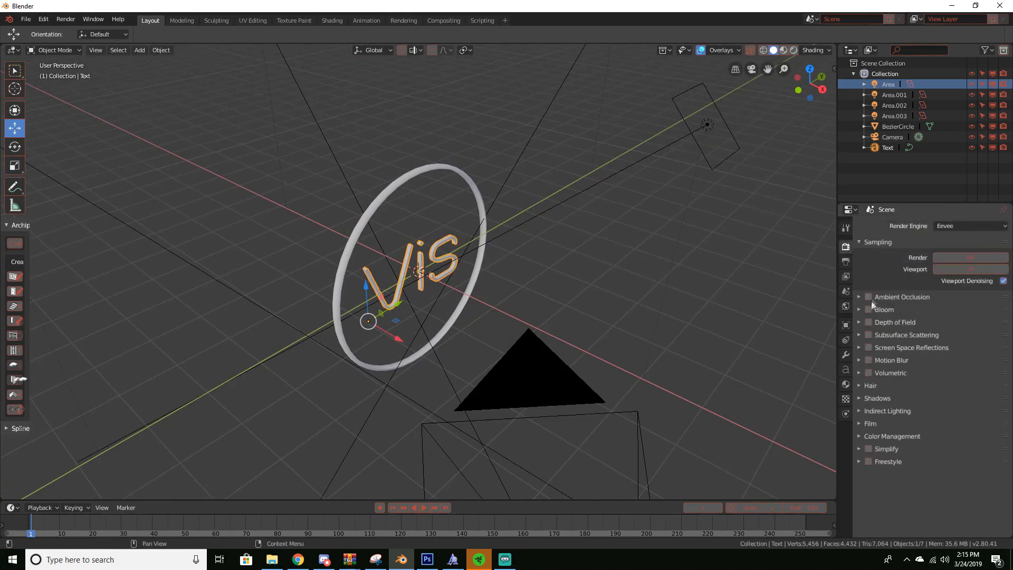
mouse_move(711, 261)
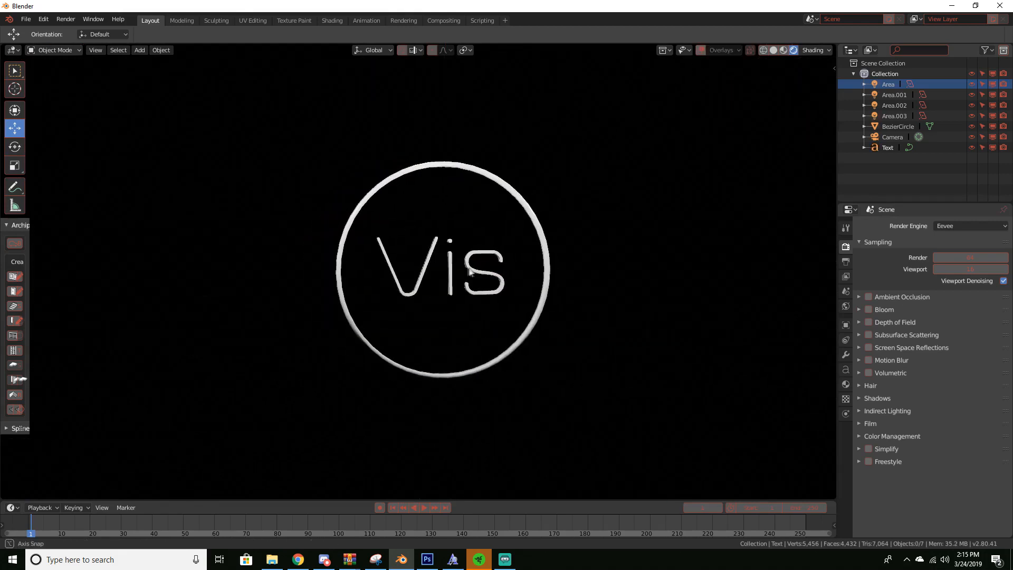
left_click_drag(472, 271, 520, 311)
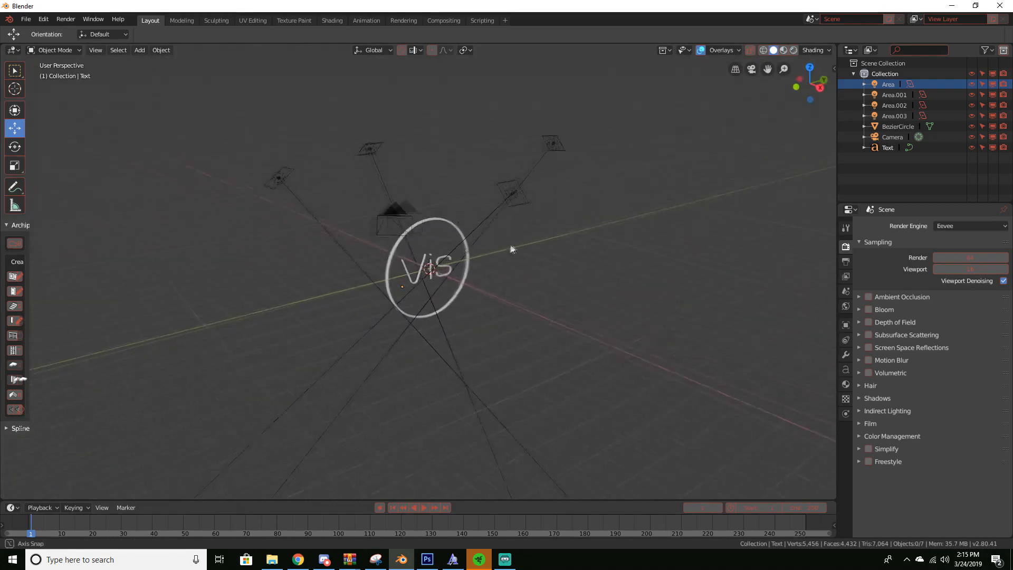
left_click_drag(511, 249, 759, 381)
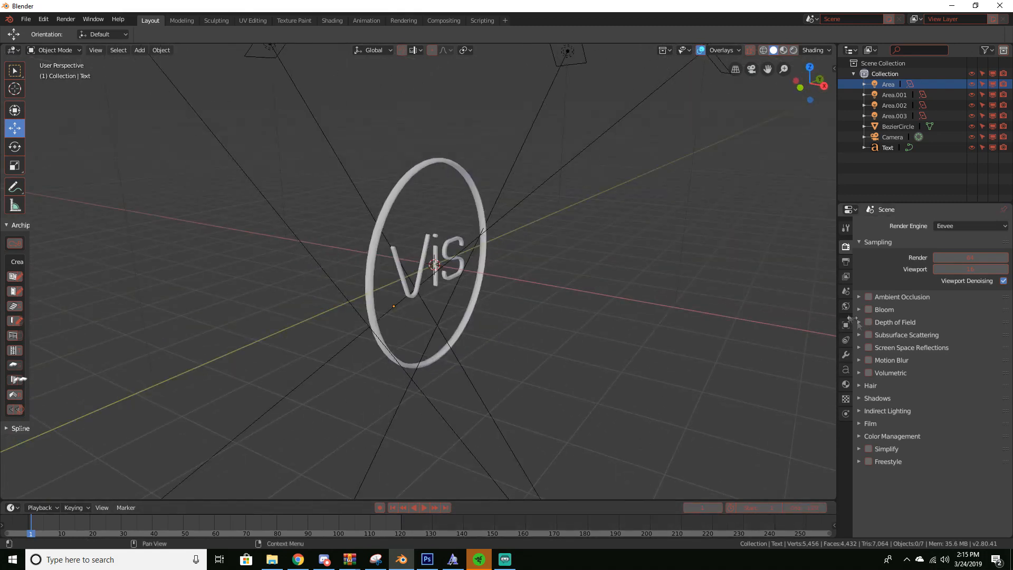
left_click(845, 275)
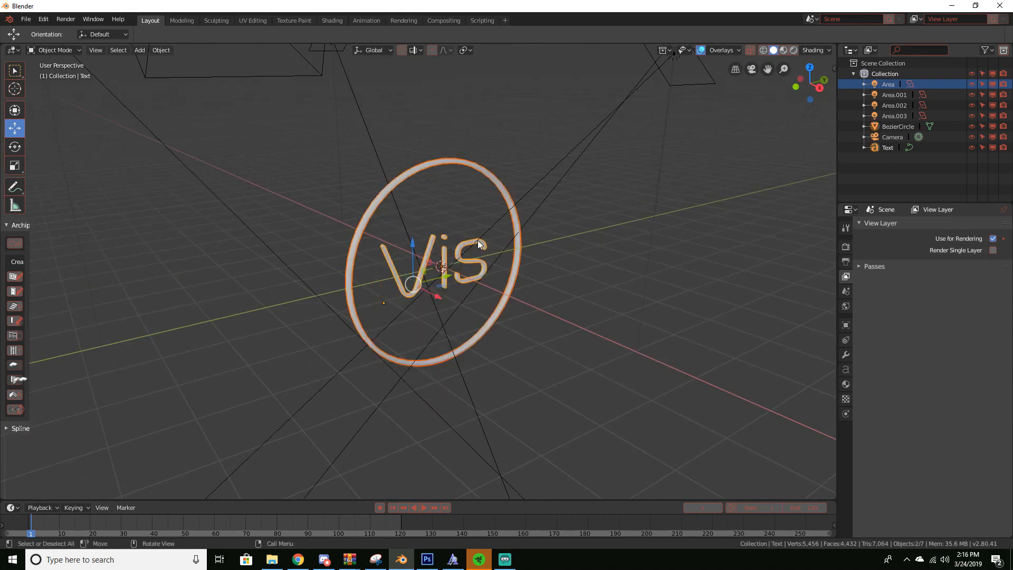
Step: Join the Vis text and the BezierCircle ring into one object via the Object menu
left_click(160, 49)
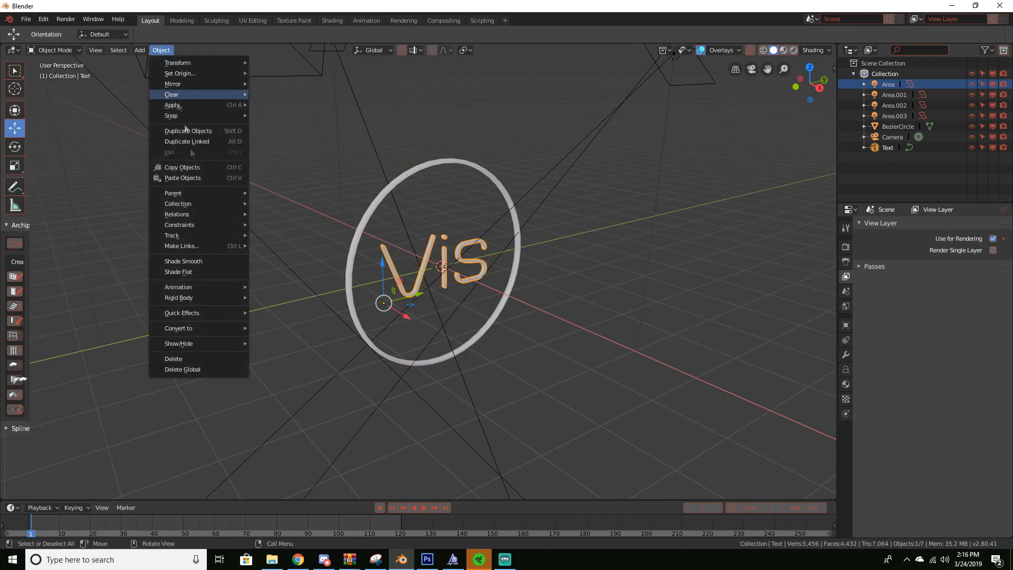
left_click(179, 328)
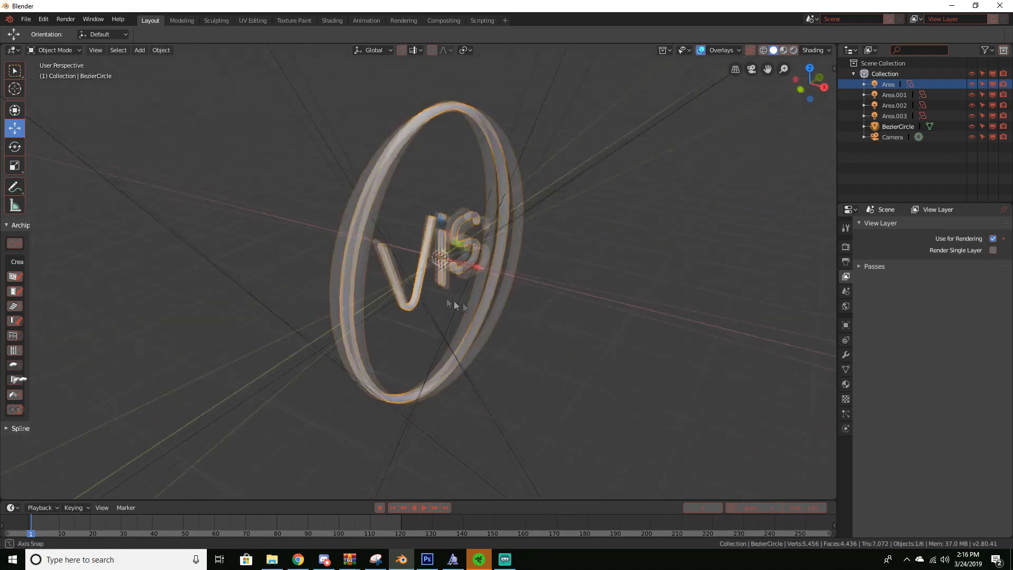
left_click_drag(453, 304, 546, 164)
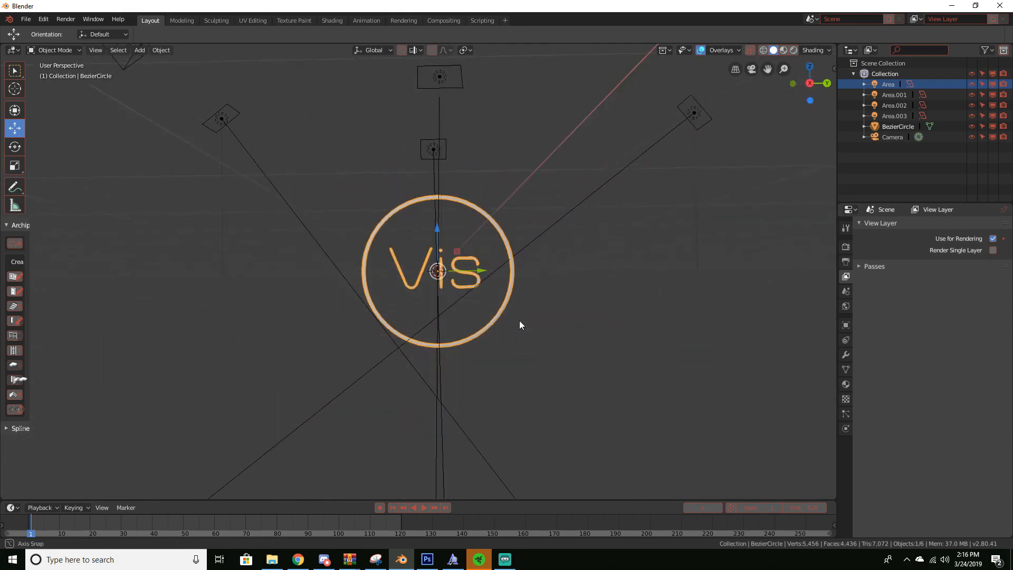
Step: Frame the joined logo through the scene camera and show its transform properties
key("KP_0")
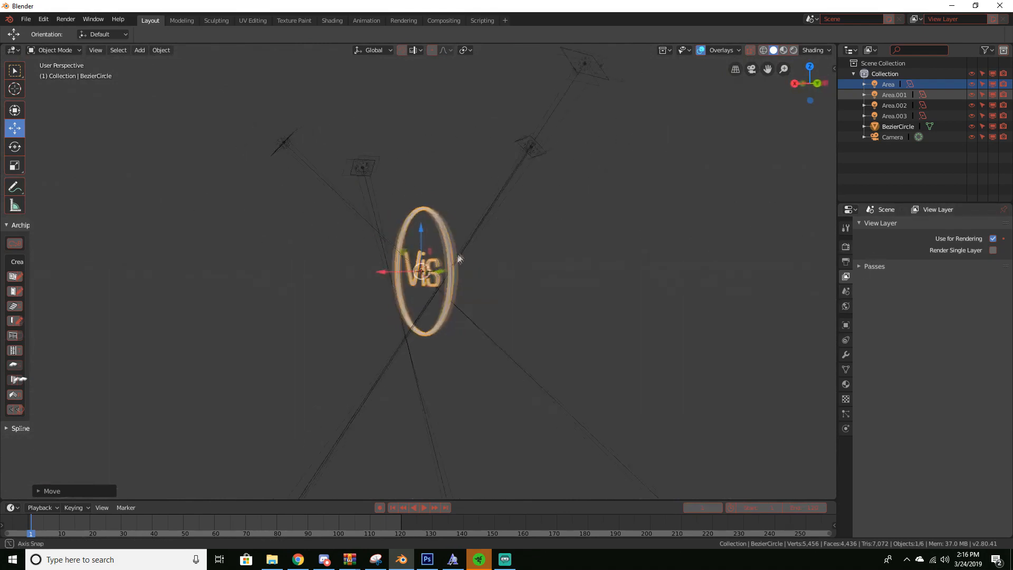
scroll("down", 3)
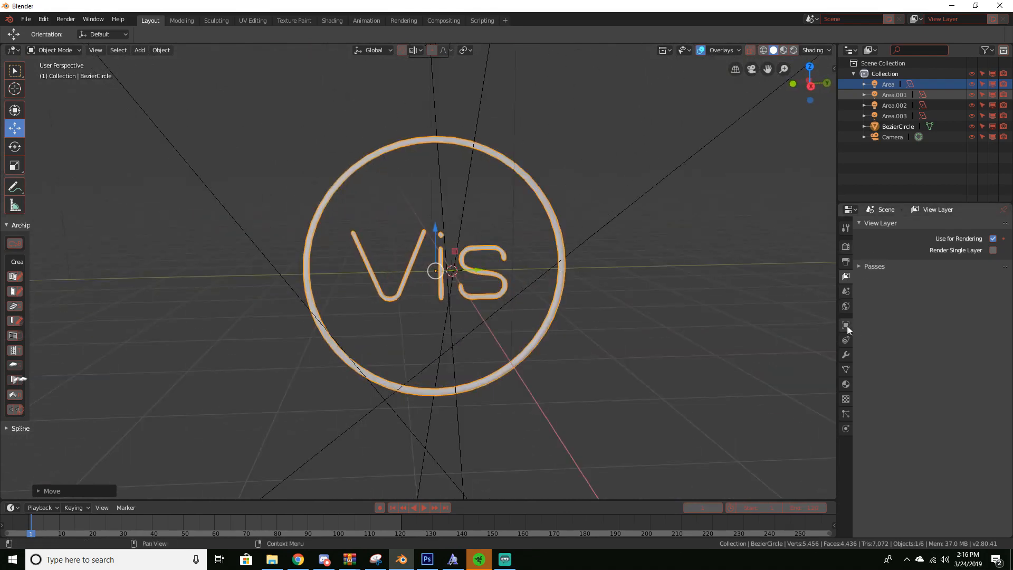
left_click(845, 325)
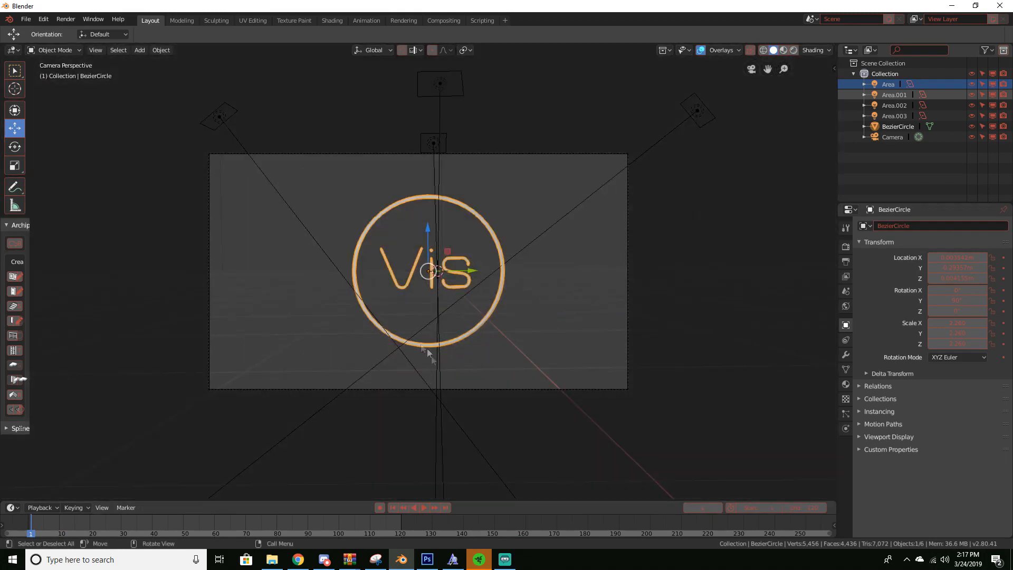
scroll("up", 3)
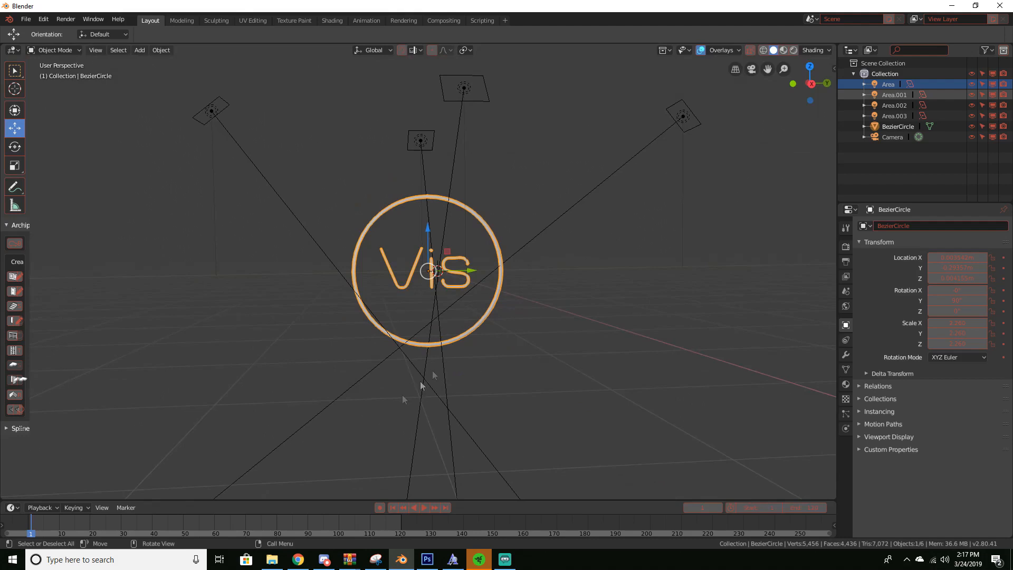
mouse_move(445, 459)
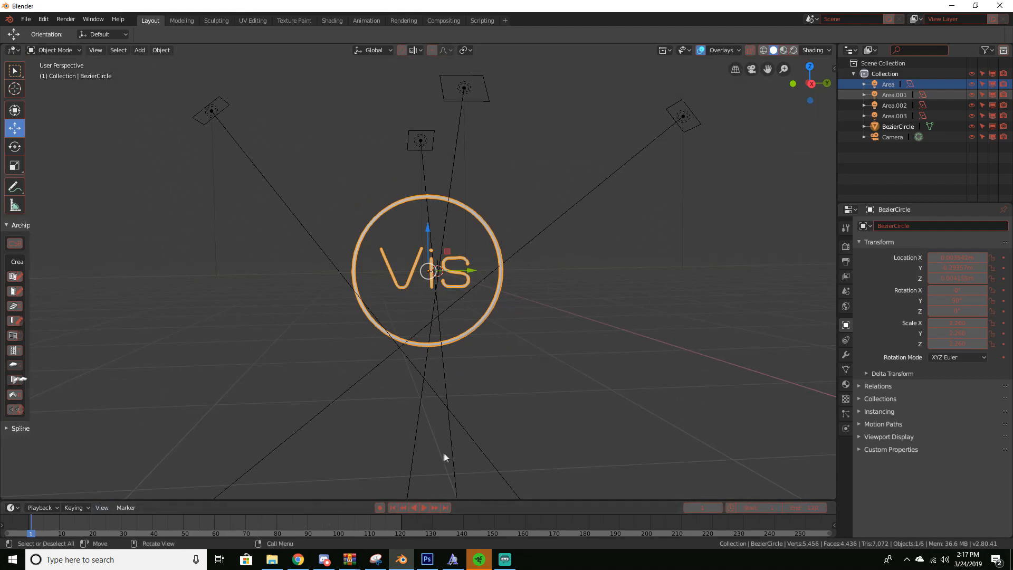
mouse_move(347, 449)
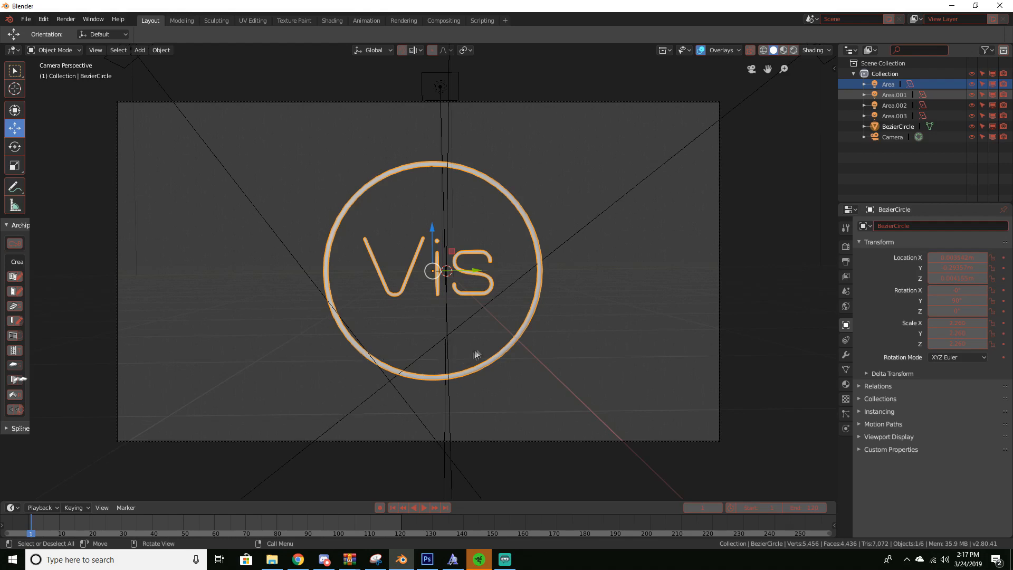
mouse_move(586, 291)
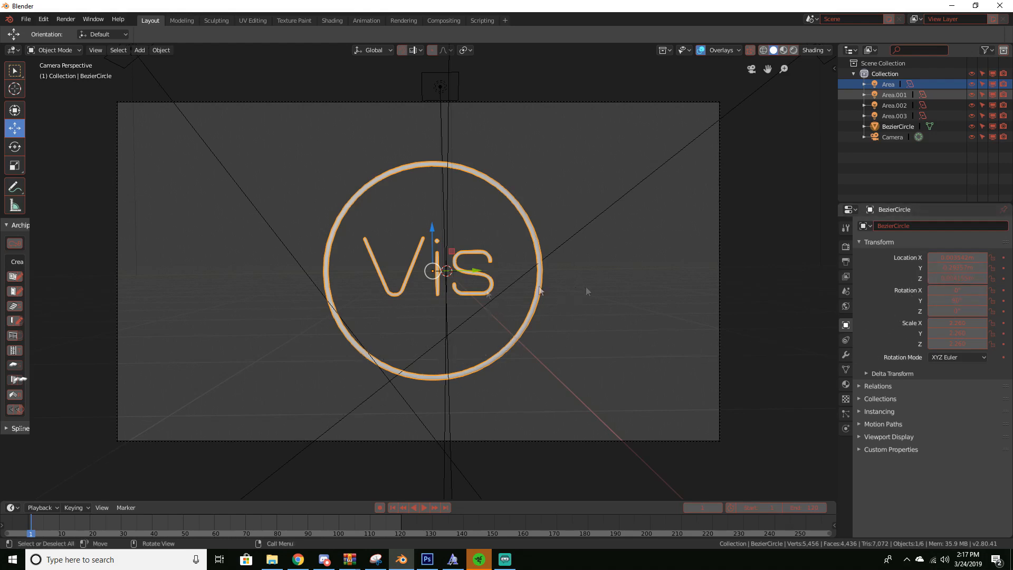
mouse_move(563, 239)
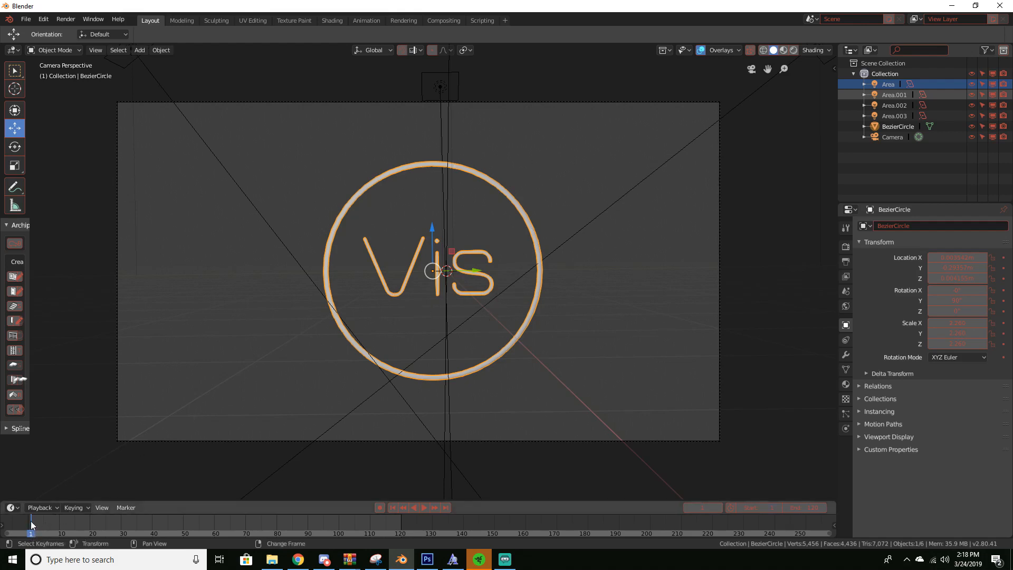
mouse_move(688, 229)
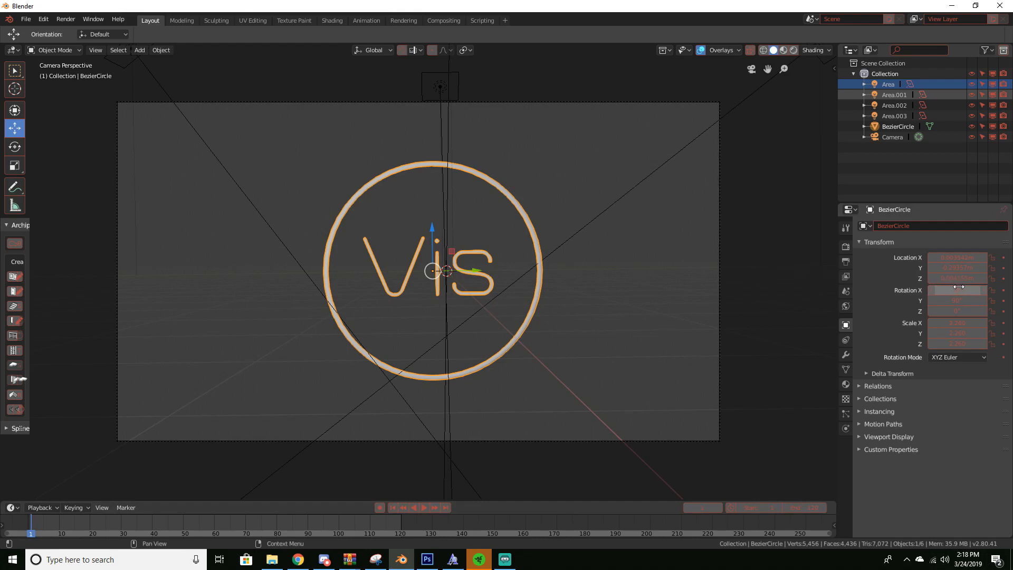
Step: Keyframe the logo's rotation values at frame 1 and move to frame 120
right_click(957, 258)
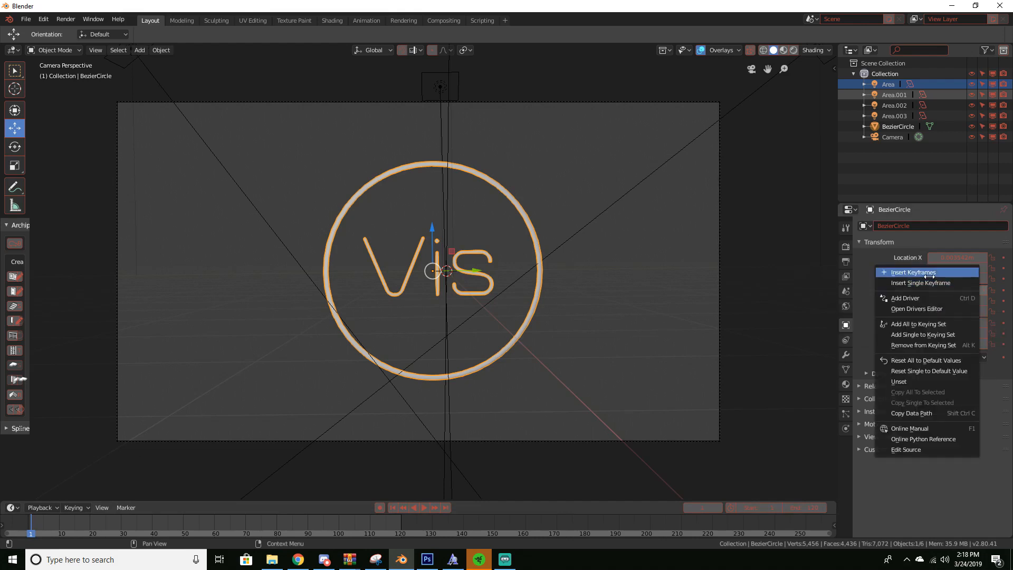
left_click(912, 273)
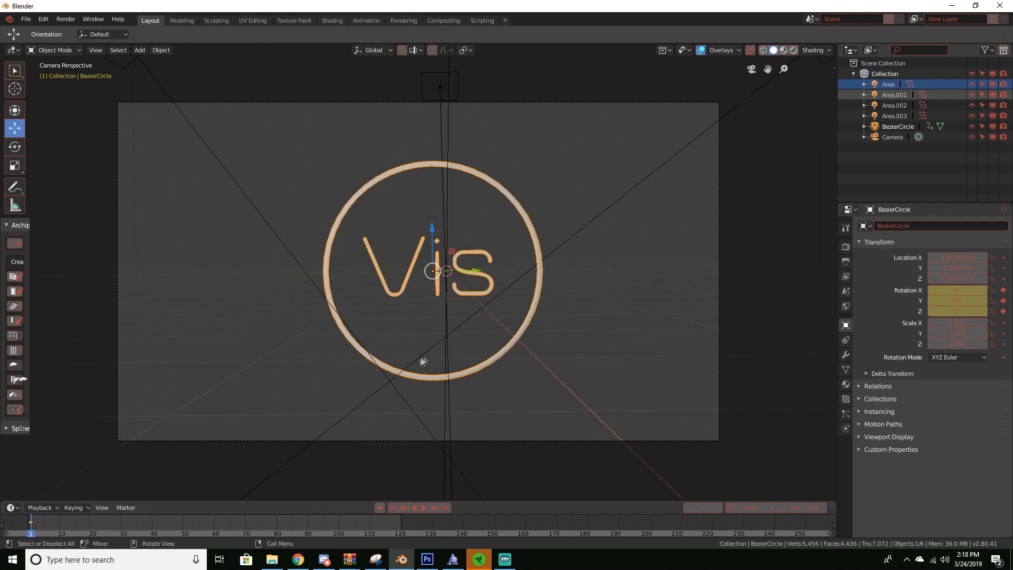
mouse_move(400, 498)
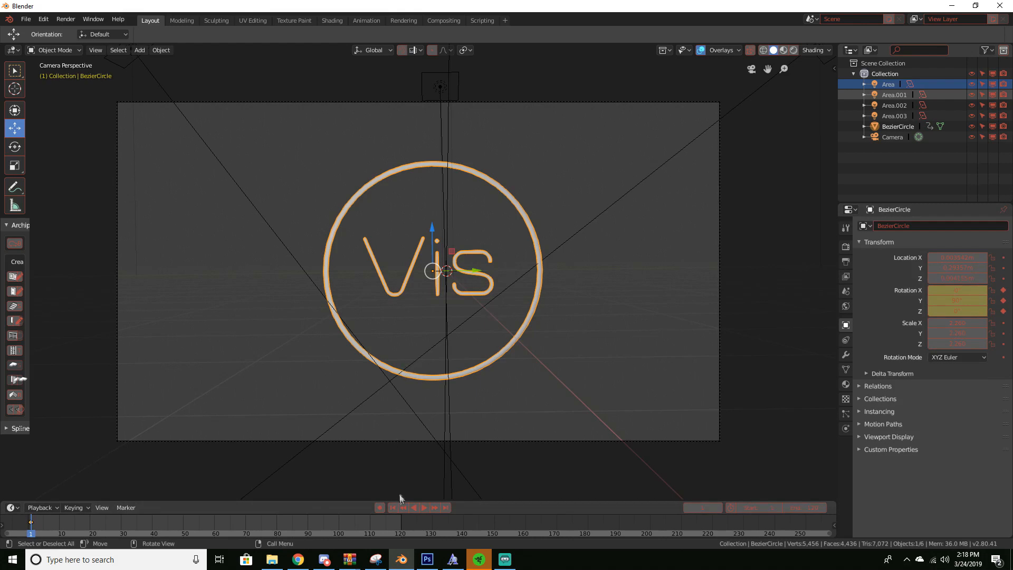
left_click(401, 521)
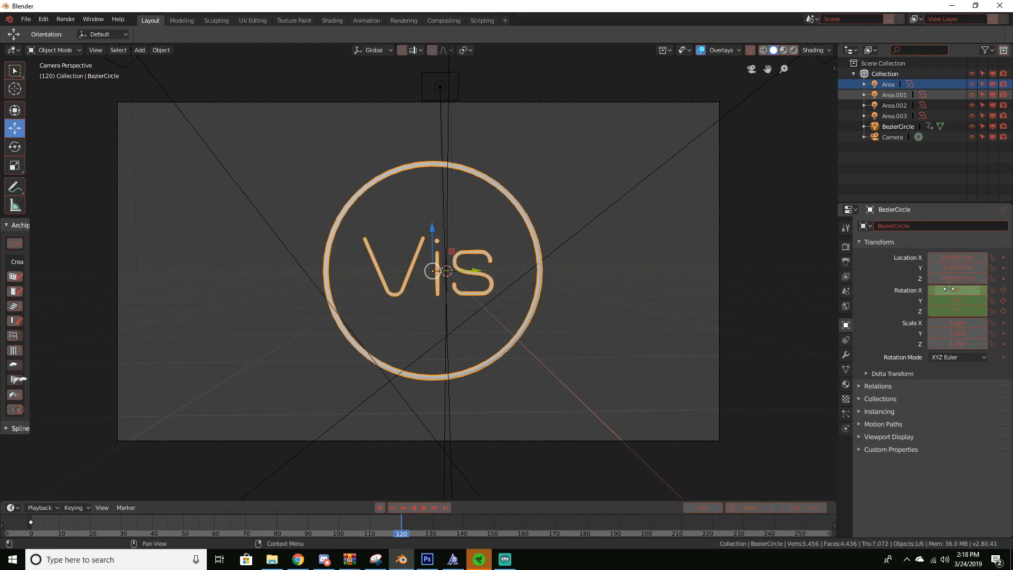
Step: Key a new X rotation angle at frame 120 and scrub to check the turn
double_click(956, 289)
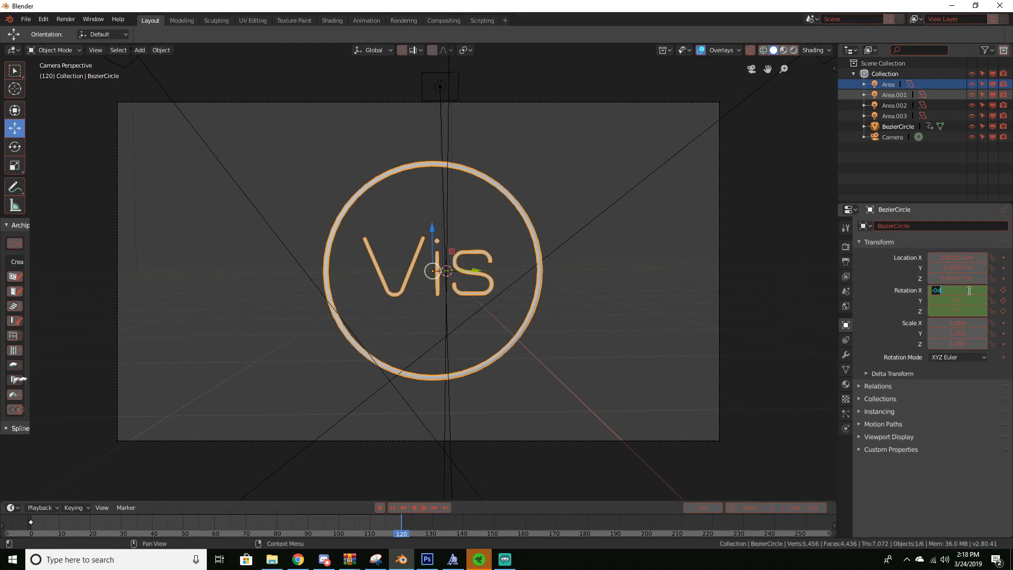
right_click(956, 290)
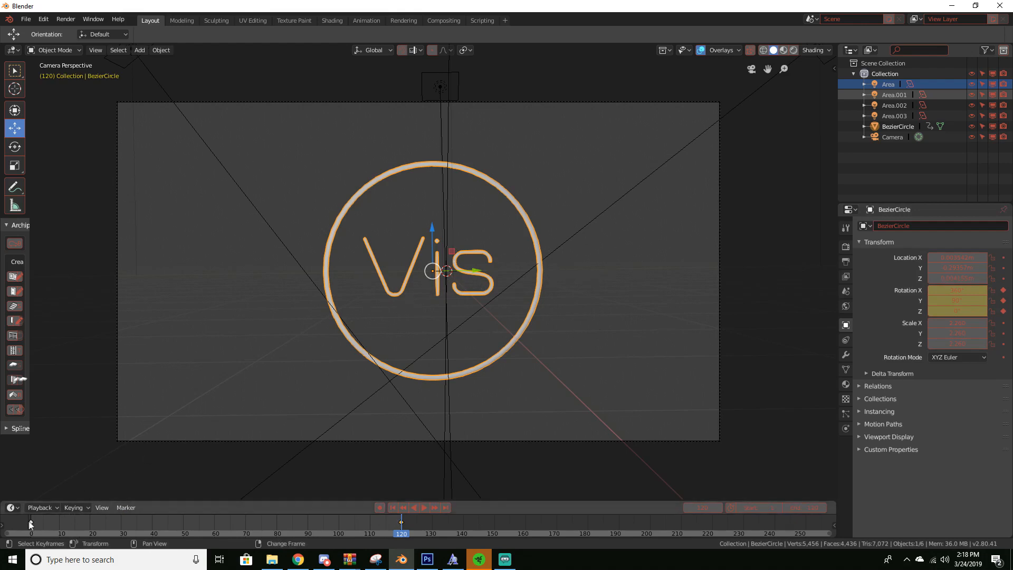
left_click(419, 508)
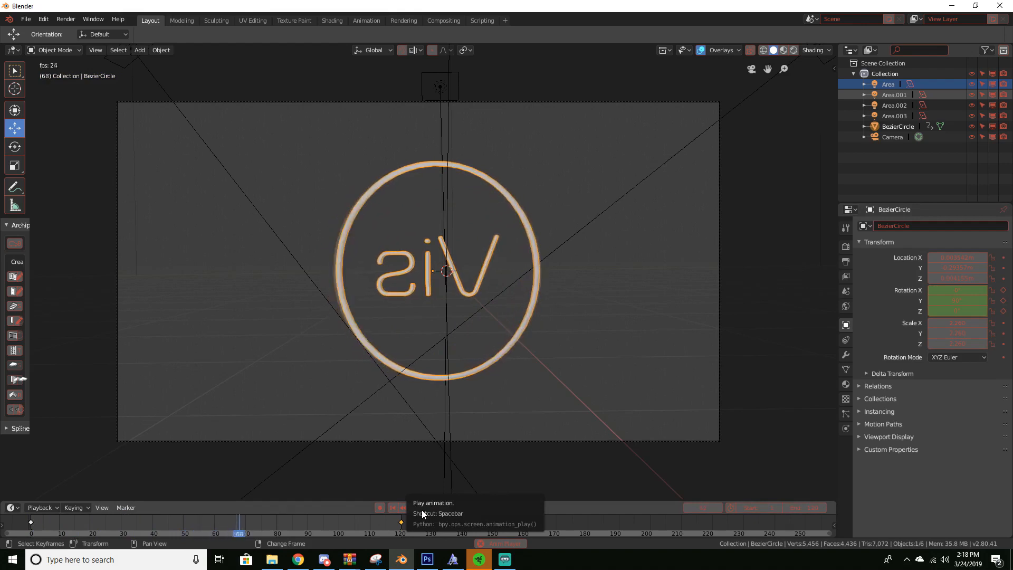
Step: Stop playback and return to camera view with the Output Properties shown
key("space")
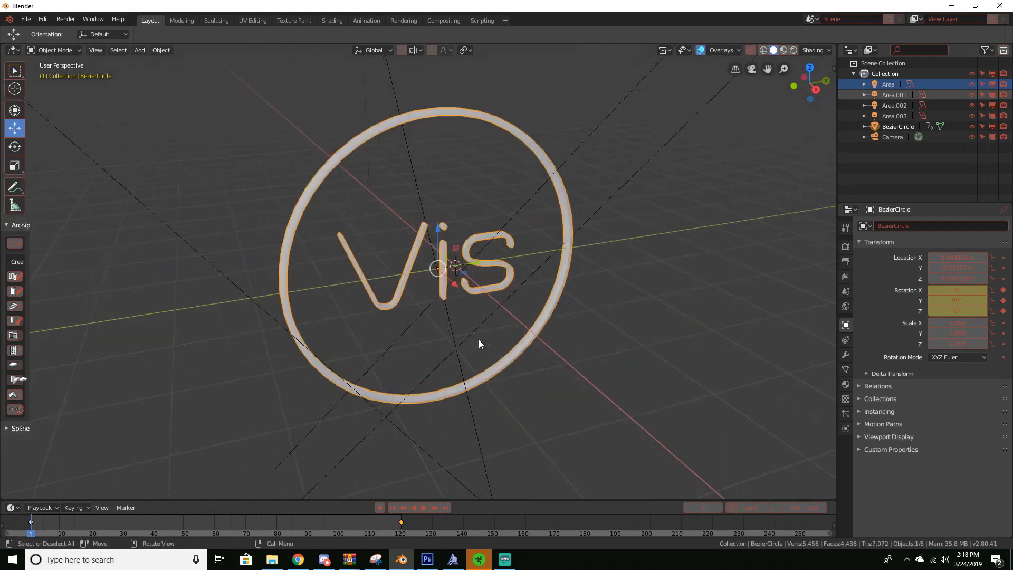
key("KP_0")
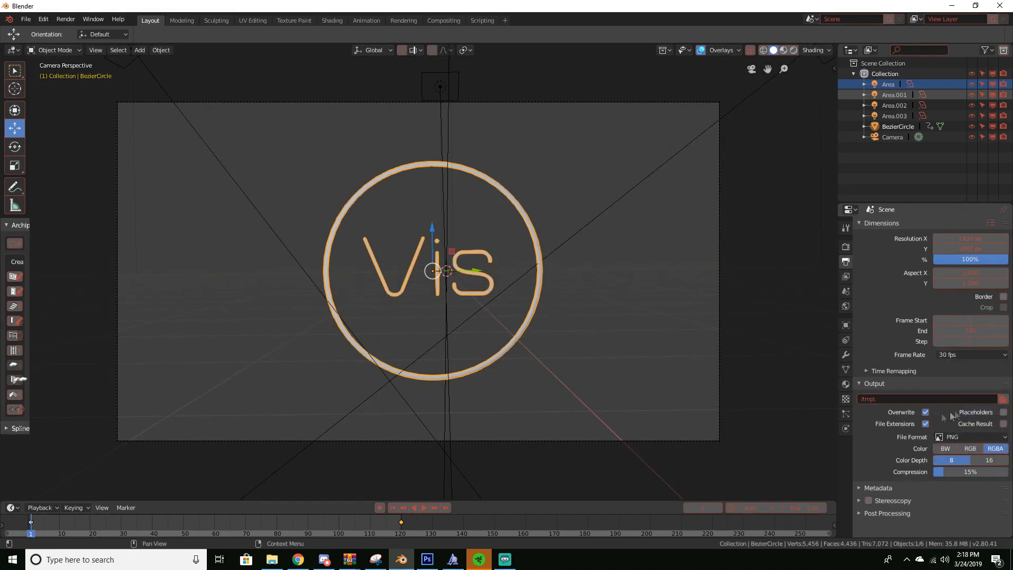
Step: Move the rotation keyframe to frame 60 and show the object's transform settings
left_click(424, 507)
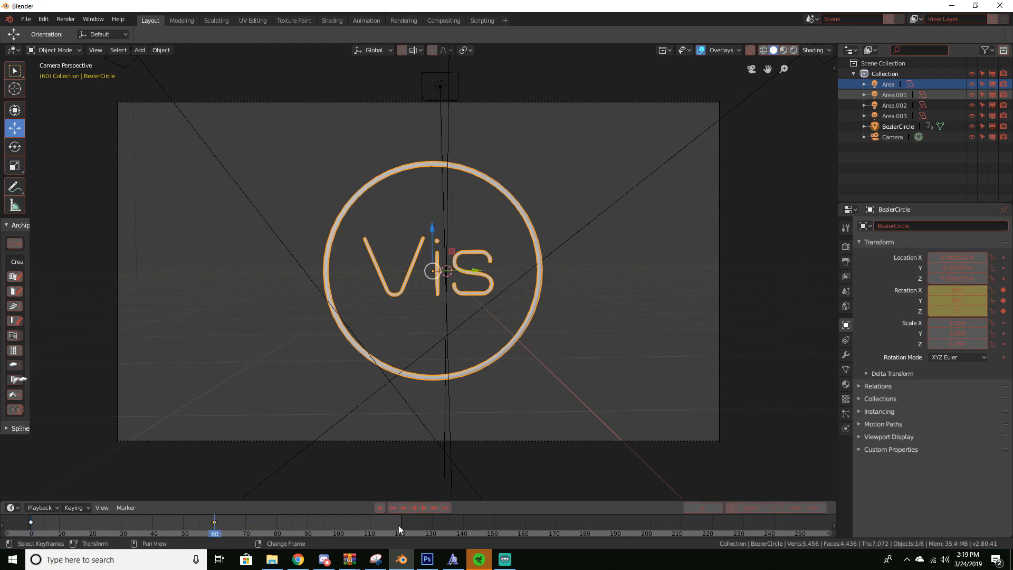
Step: Insert a rotation keyframe for the logo at frame 120
left_click(401, 521)
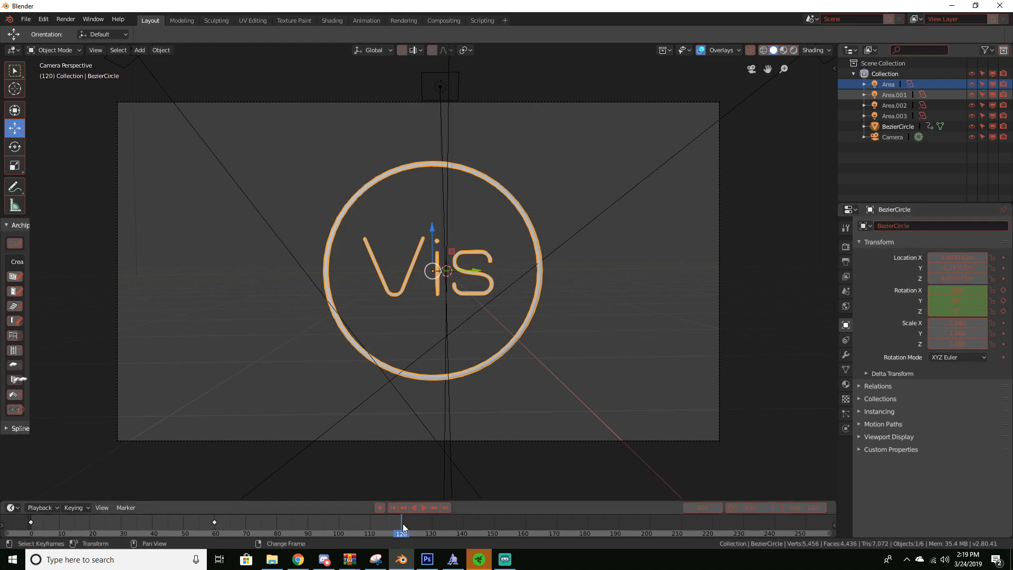
left_click(958, 291)
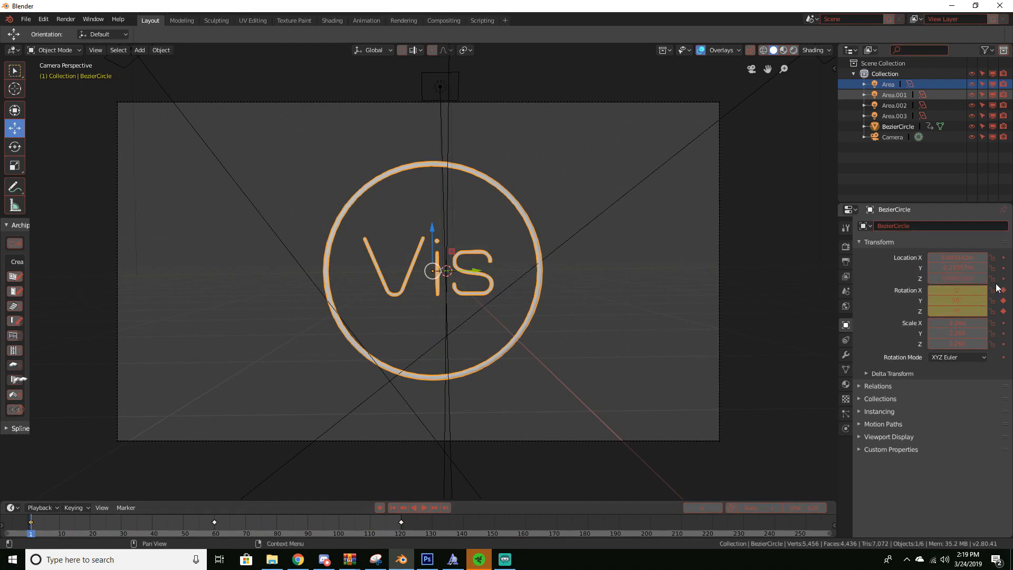
left_click(956, 290)
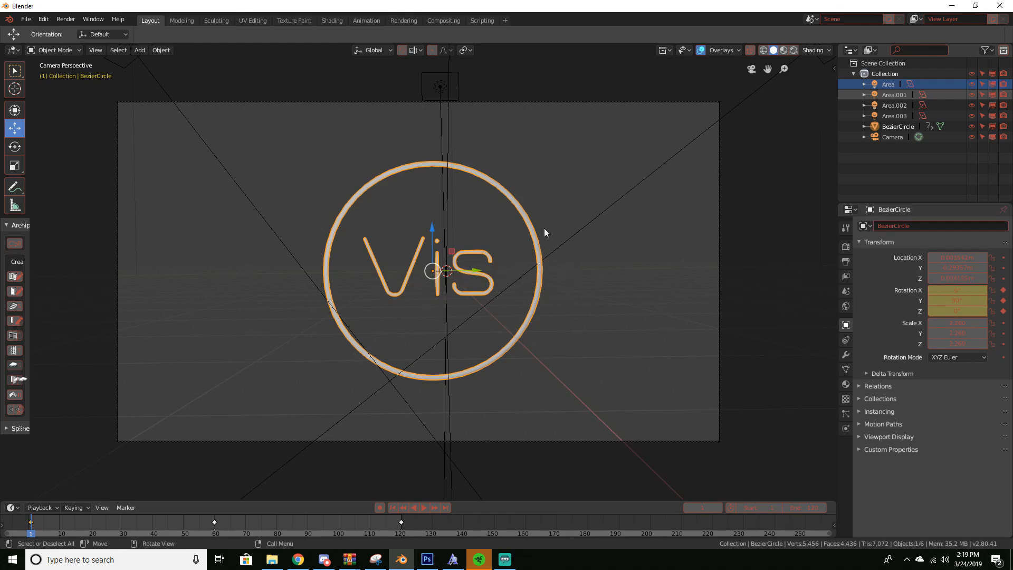
mouse_move(481, 304)
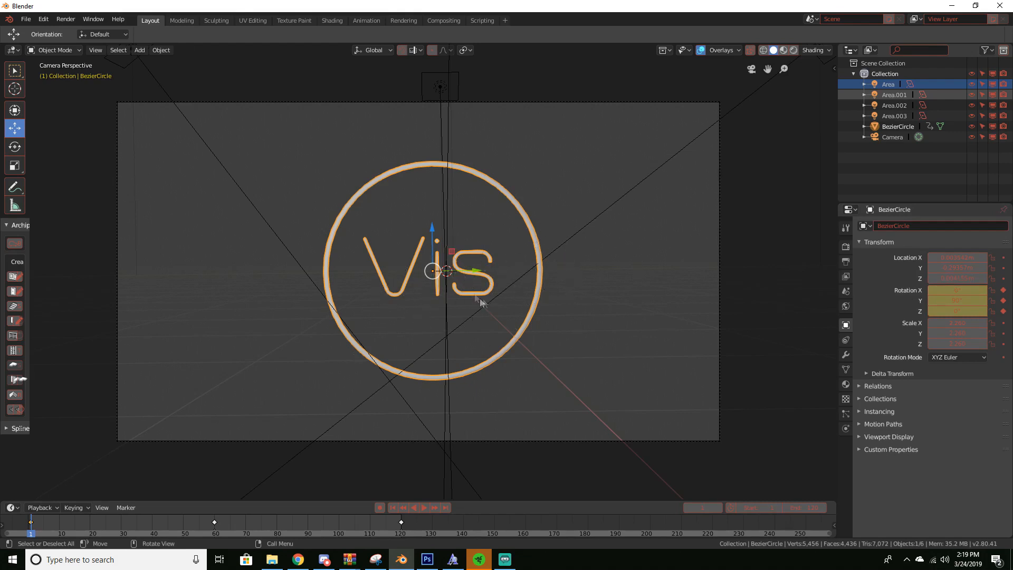
mouse_move(304, 378)
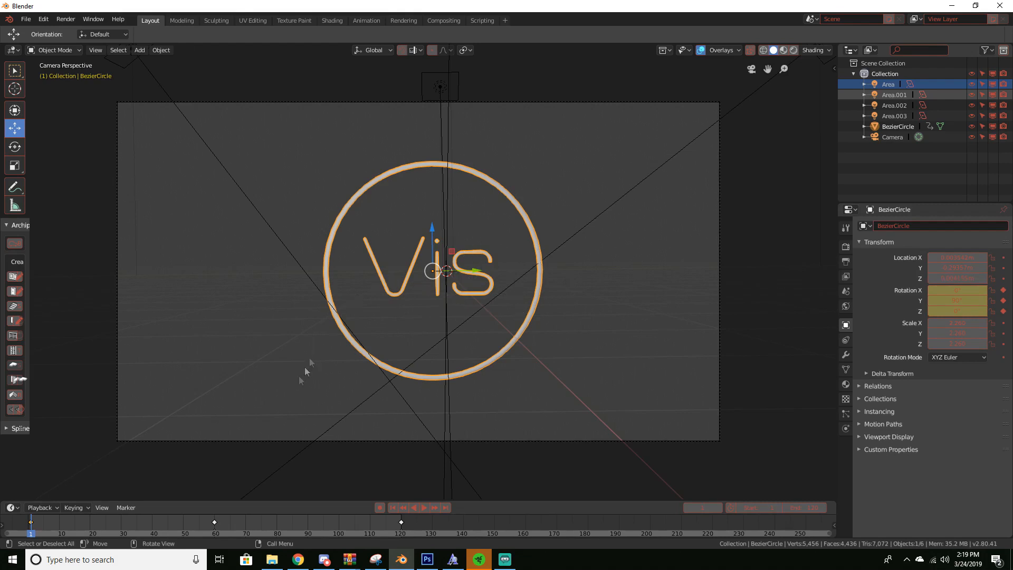
Step: Scrub between frames 1, 60 and 120 to check the logo's rotation
left_click(214, 534)
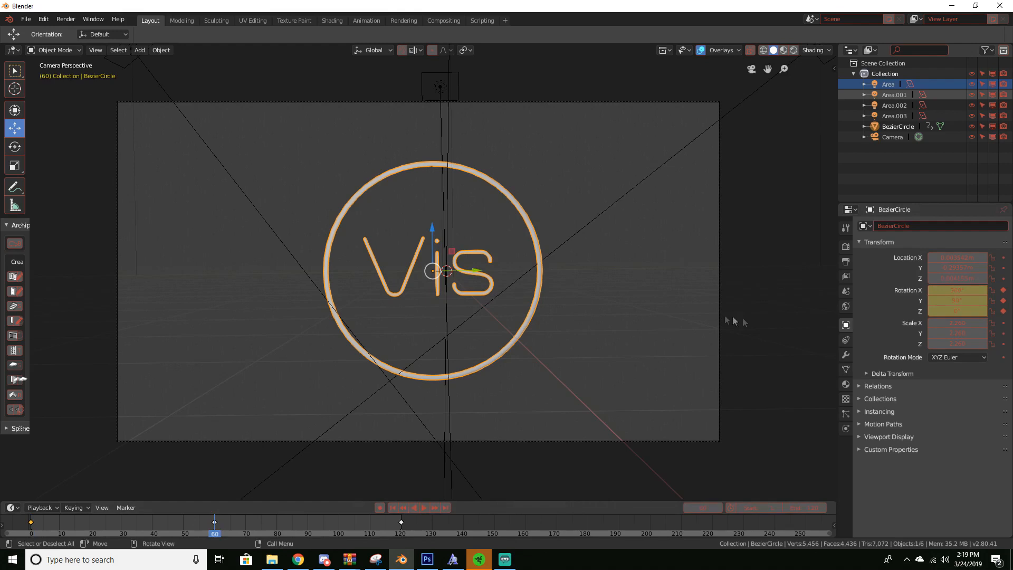
mouse_move(382, 337)
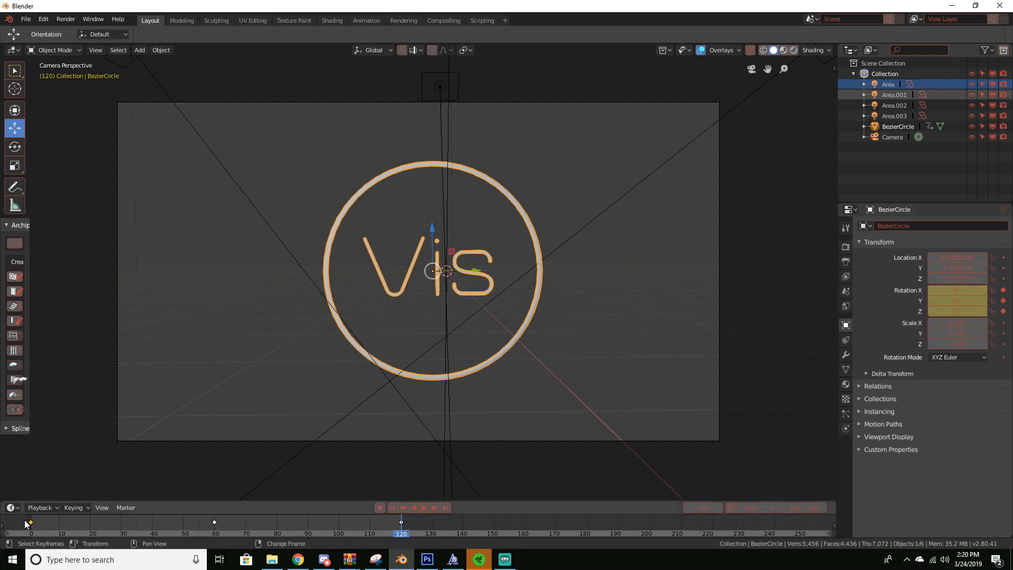
left_click(219, 532)
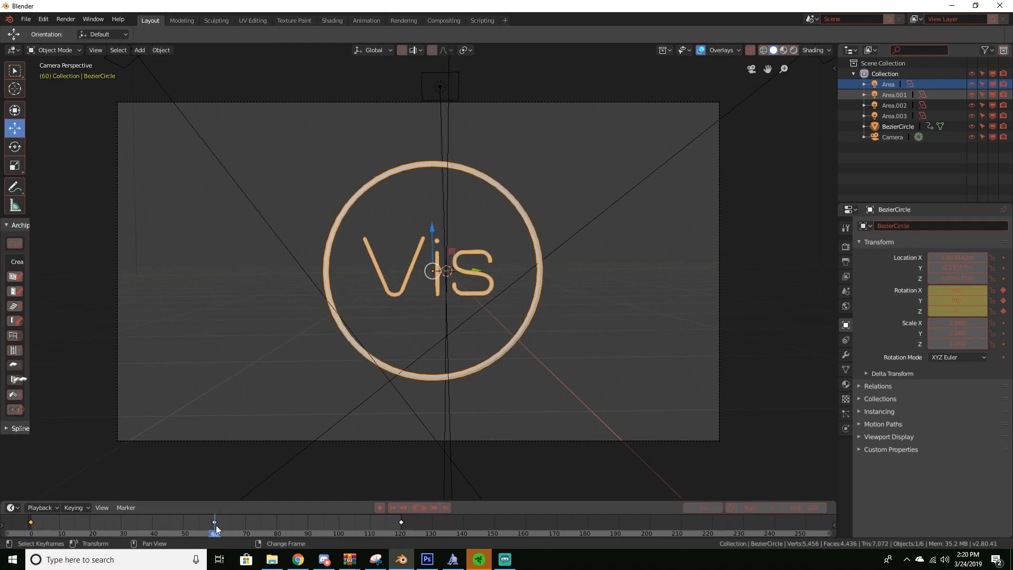
left_click(401, 530)
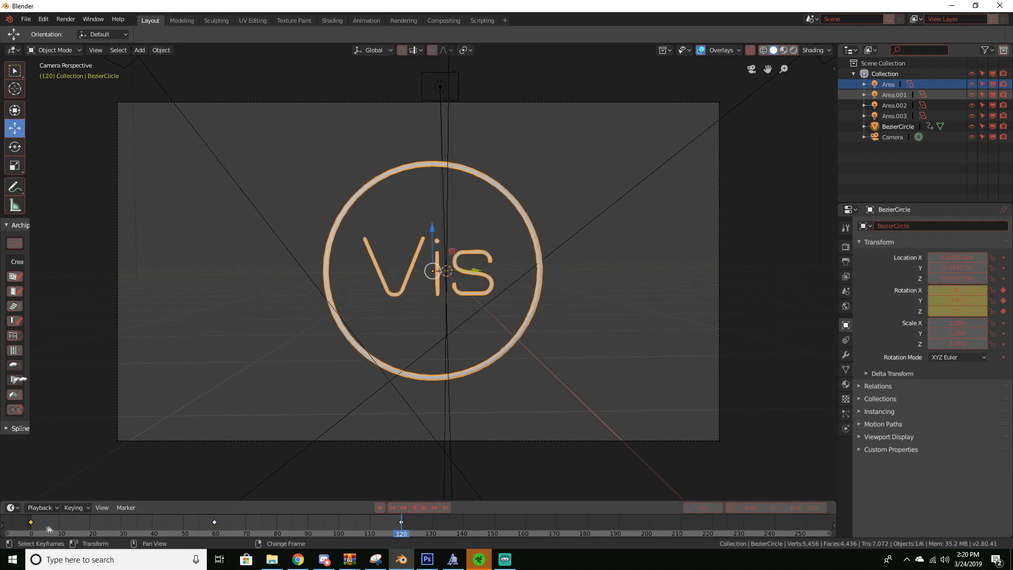
left_click(31, 523)
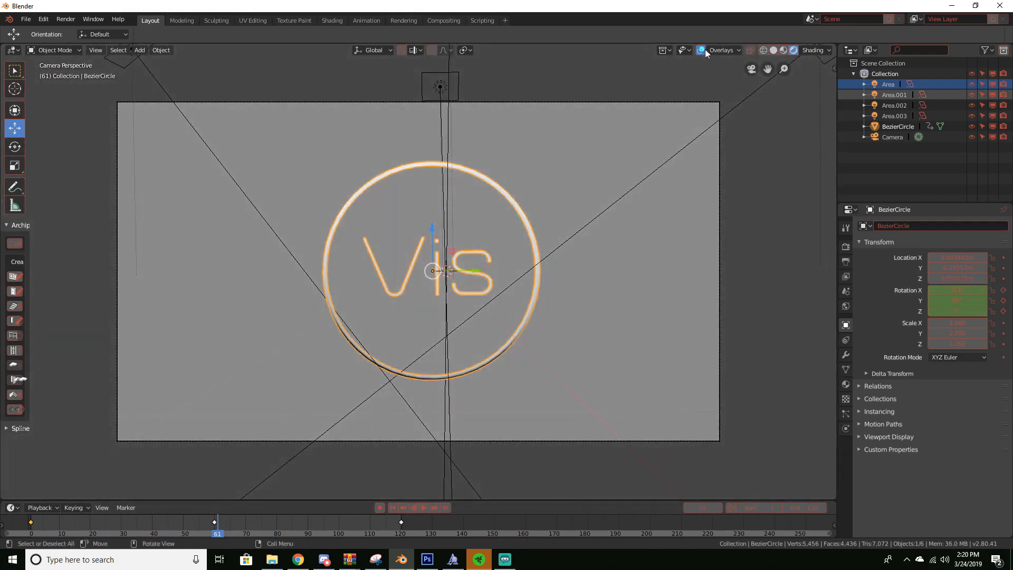
Step: Preview the logo in Rendered shading and turn the left area into a Shader Editor showing Material.001
left_click(701, 49)
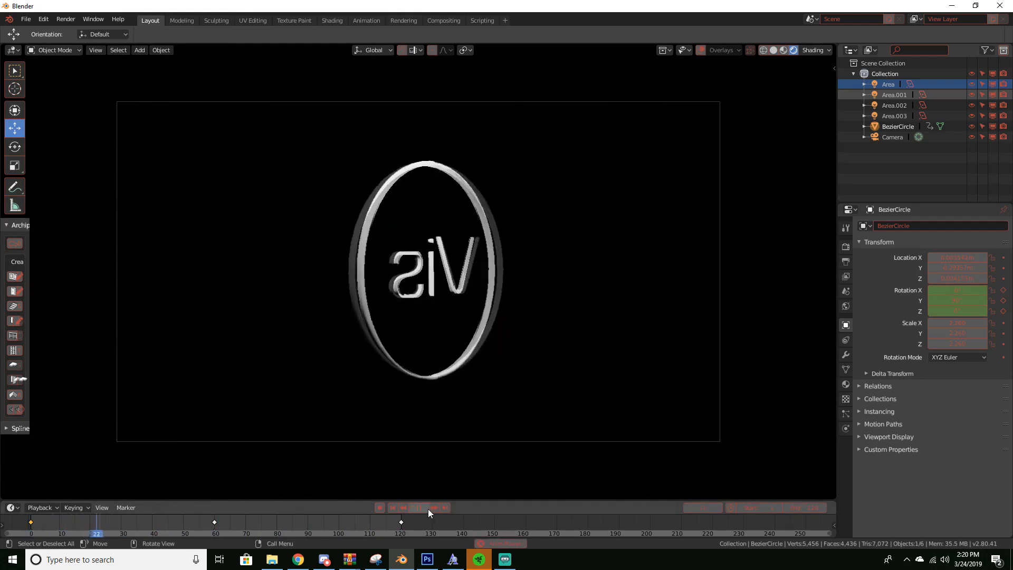
mouse_move(430, 511)
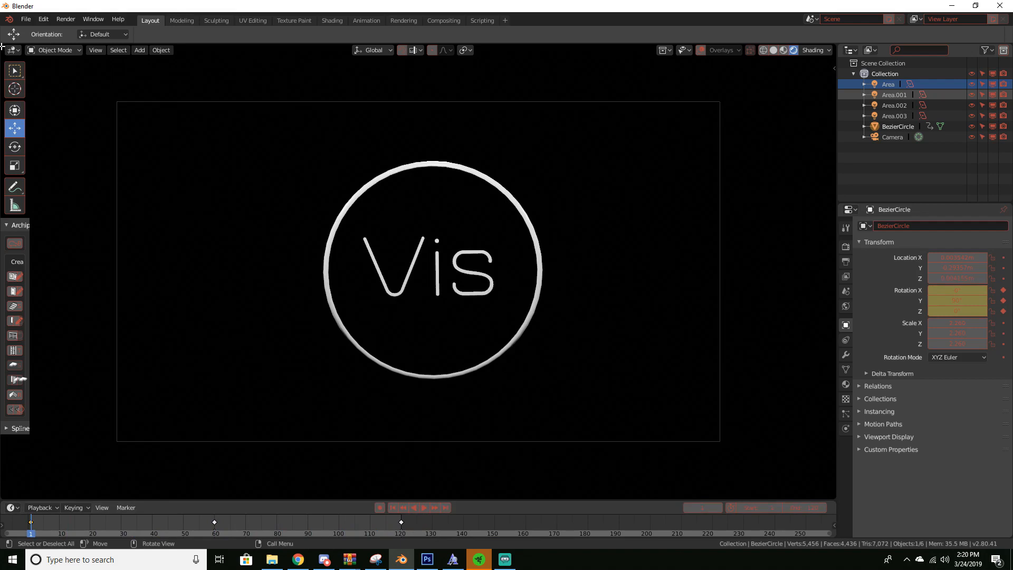
left_click(11, 50)
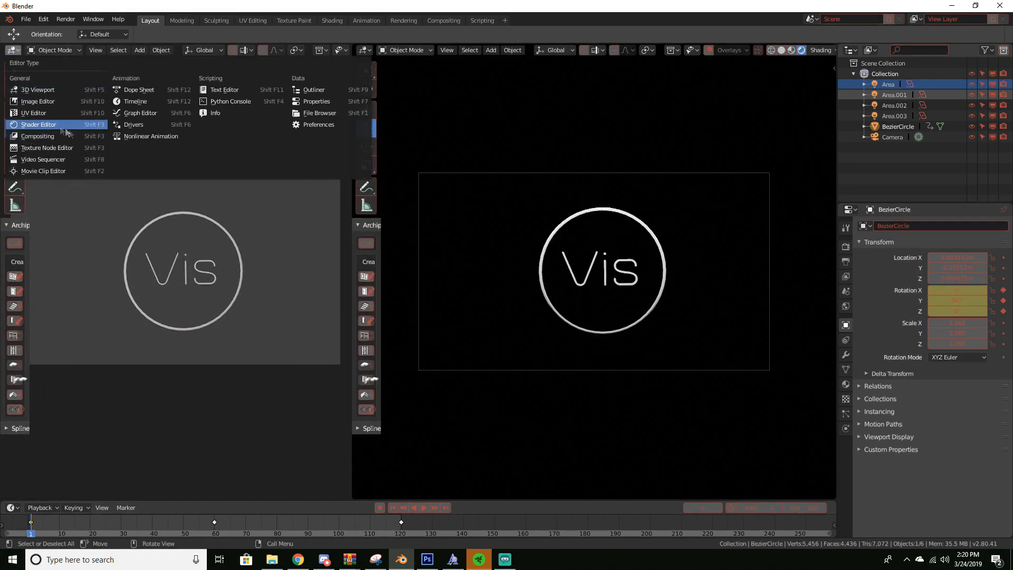
left_click(38, 125)
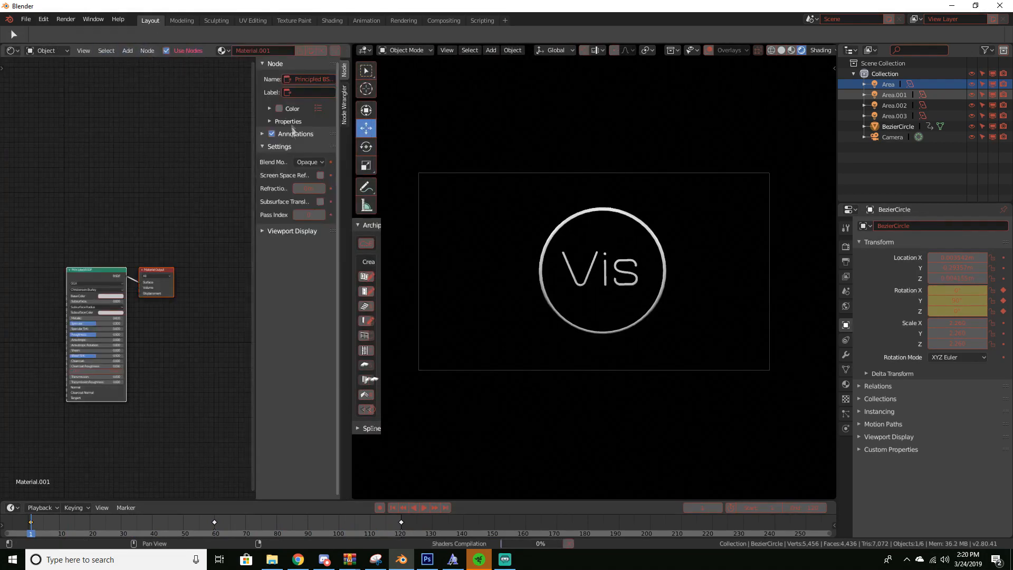